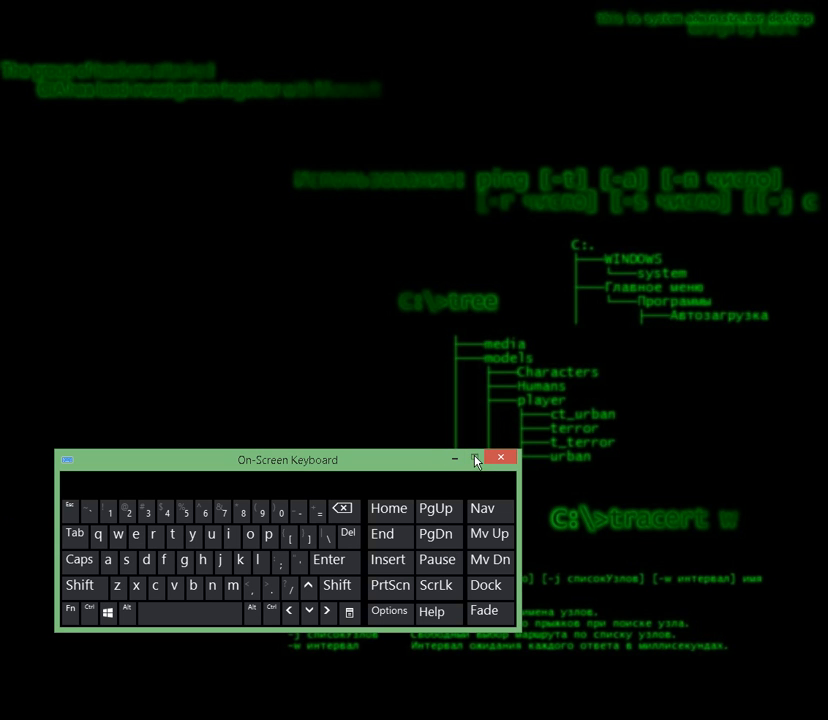
Close the on-screen keyboard and dismiss the search to show the Start screen tiles.
click(479, 458)
text(rn)
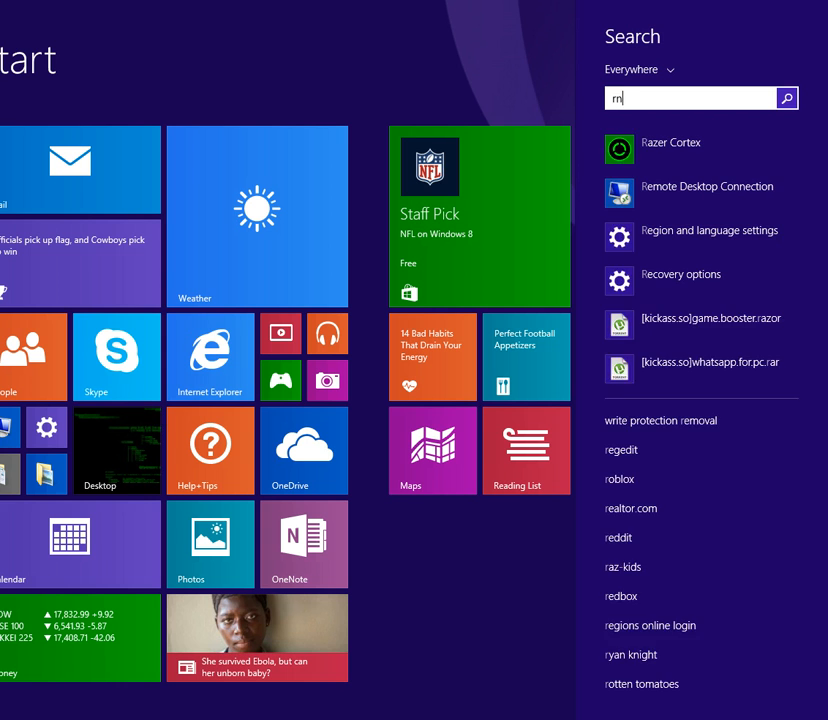
key(backspace)
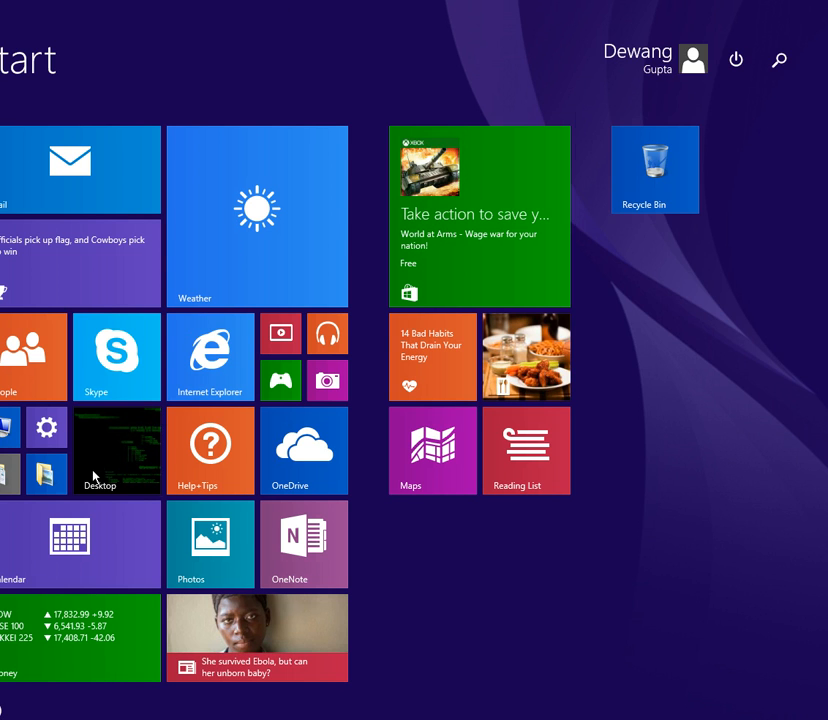
Switch to the desktop and focus the open Command Prompt window.
click(117, 450)
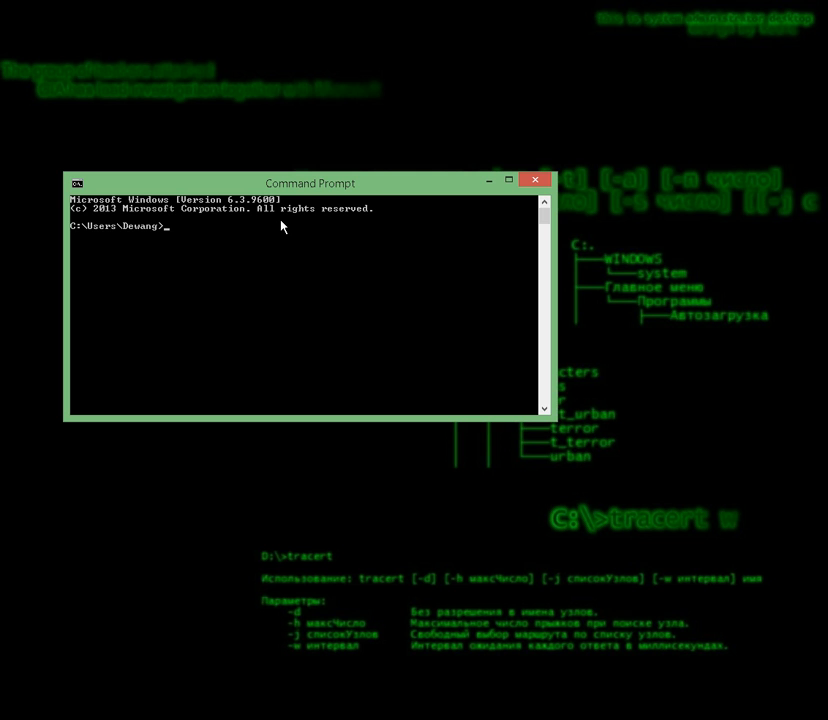
click(509, 182)
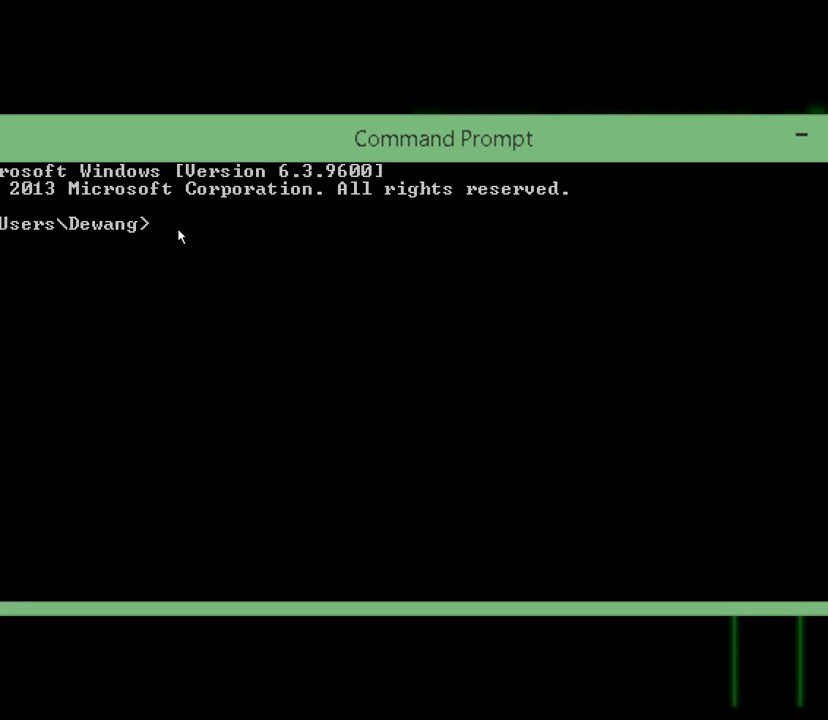
Run 'ipconfig /all' at the prompt to list the Ethernet adapter's details.
text(ip)
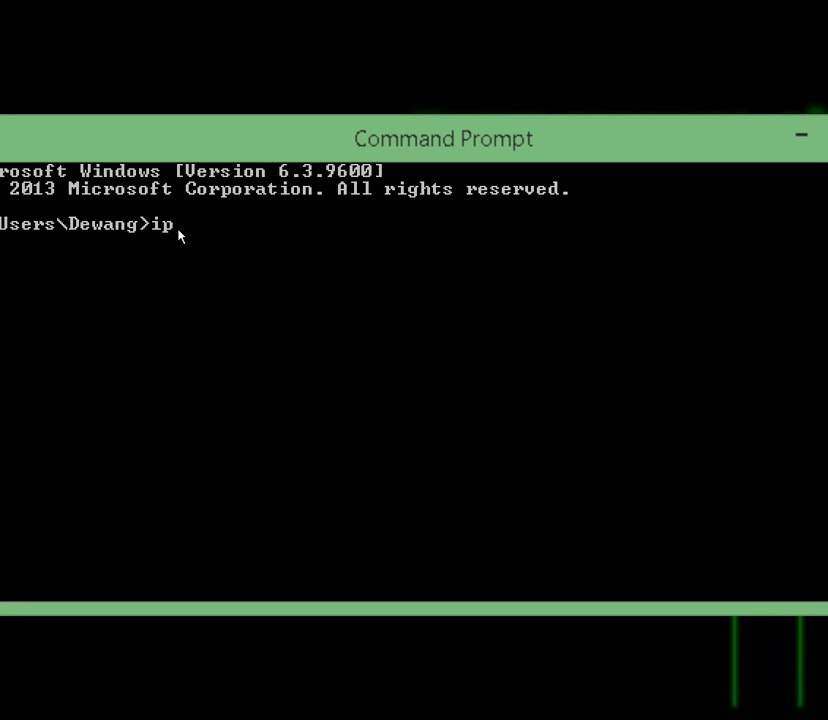
text(config)
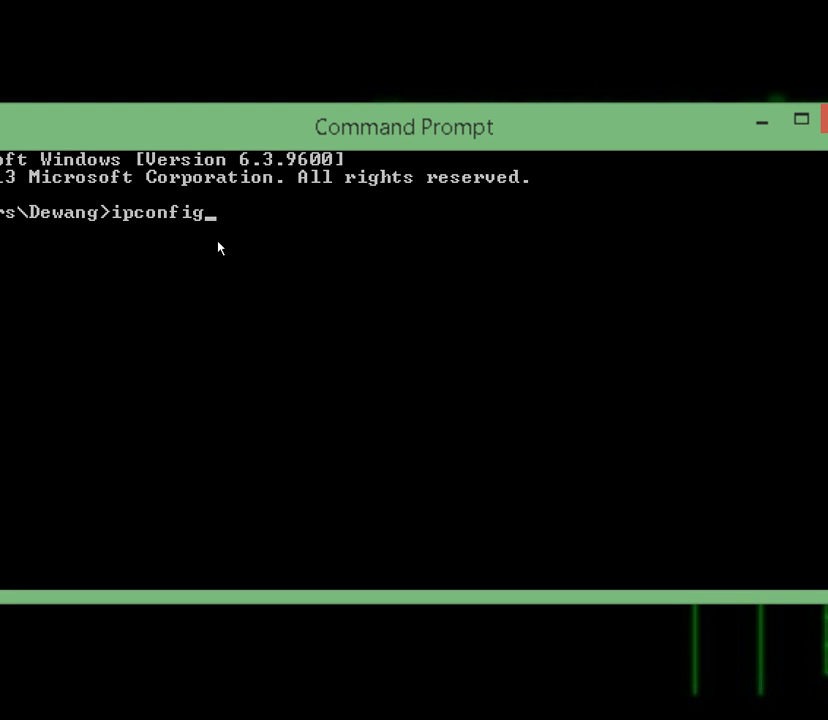
text(/al)
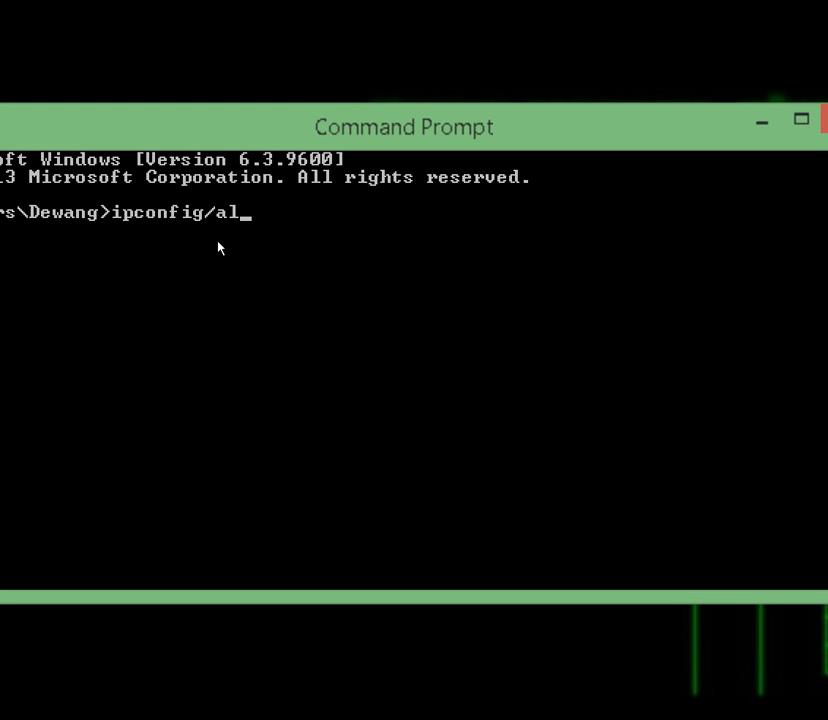
key(Return)
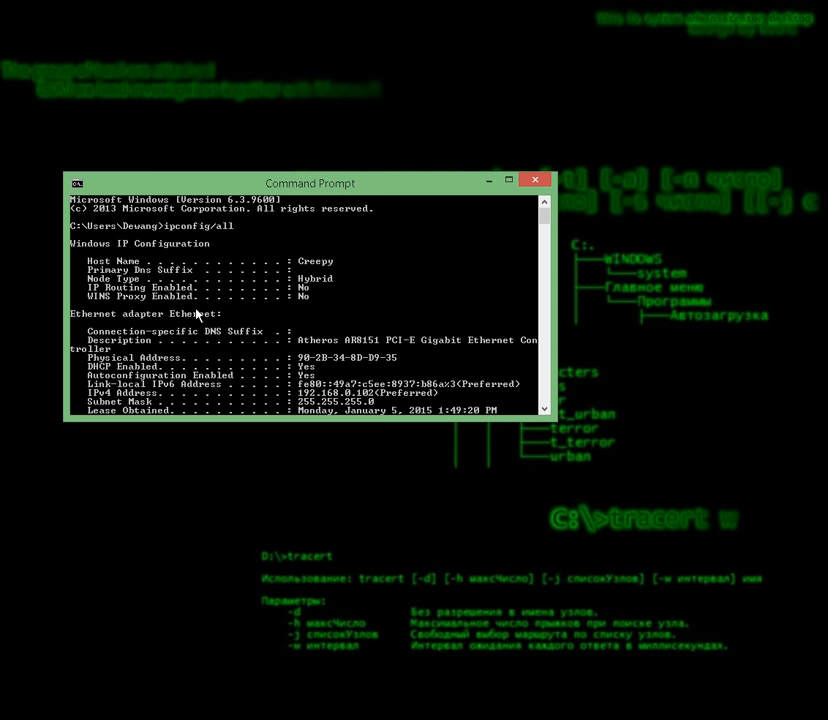
mouse_move(334, 328)
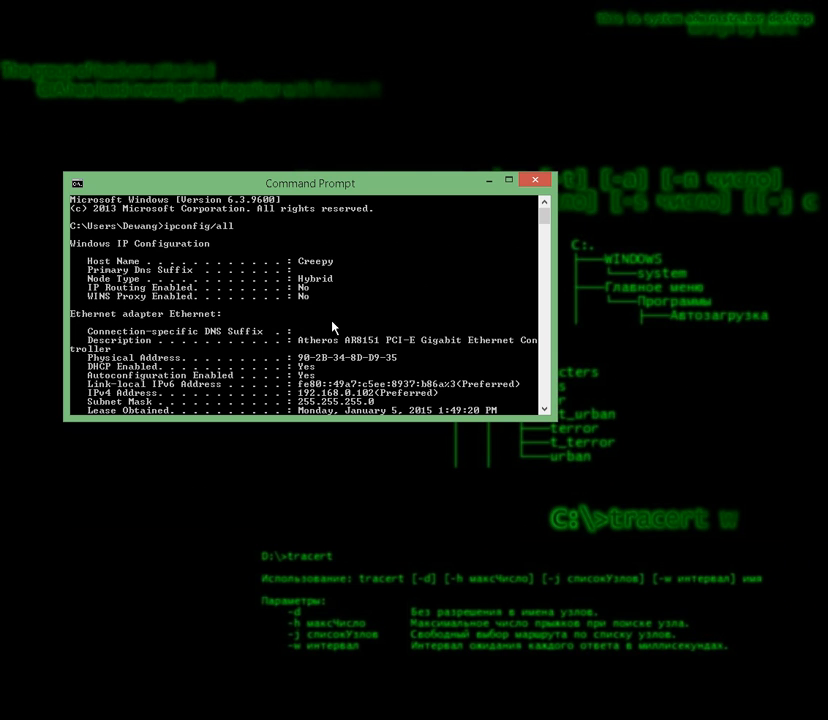
mouse_move(232, 390)
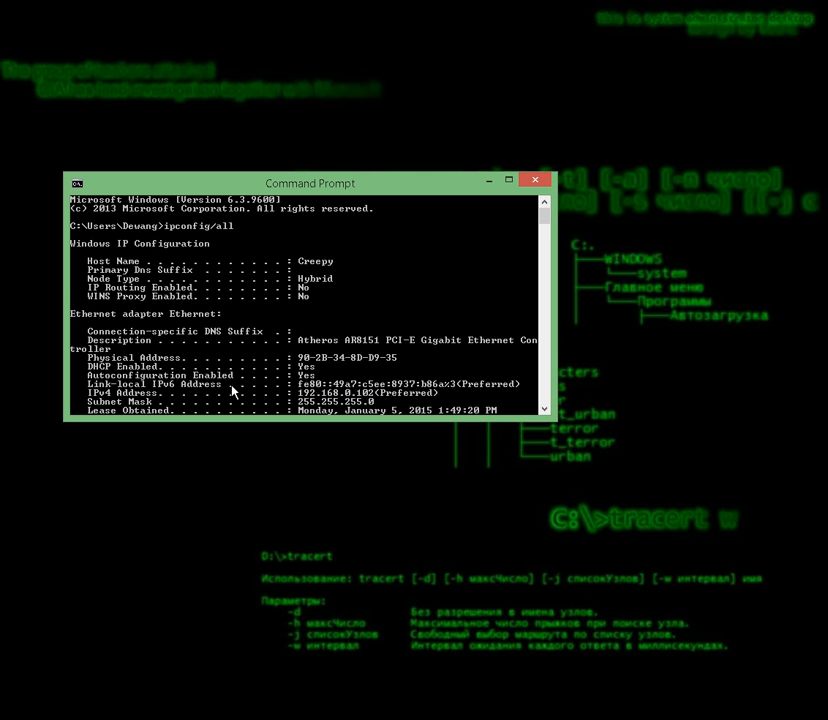
scroll(down, 3)
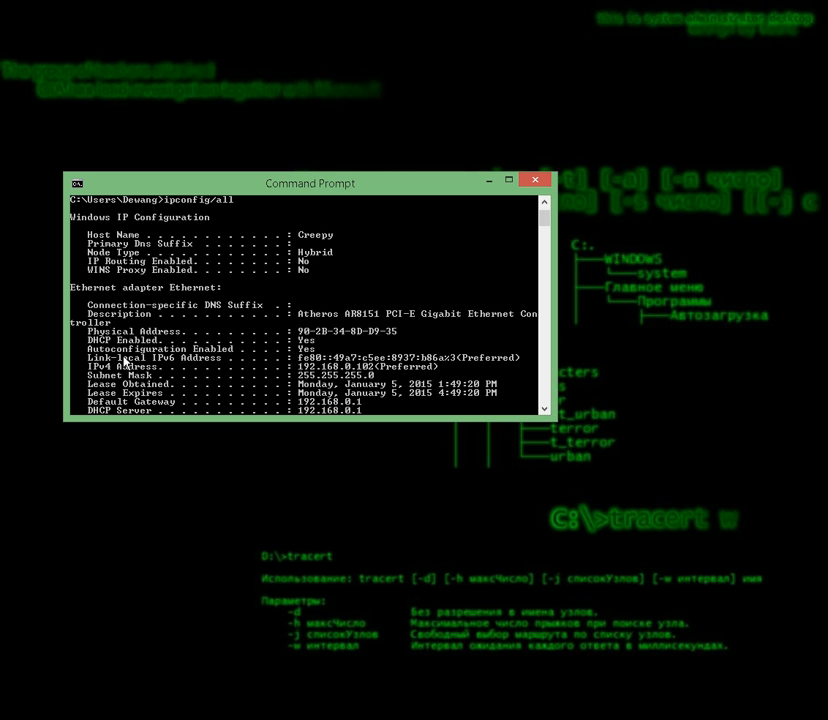
mouse_move(275, 385)
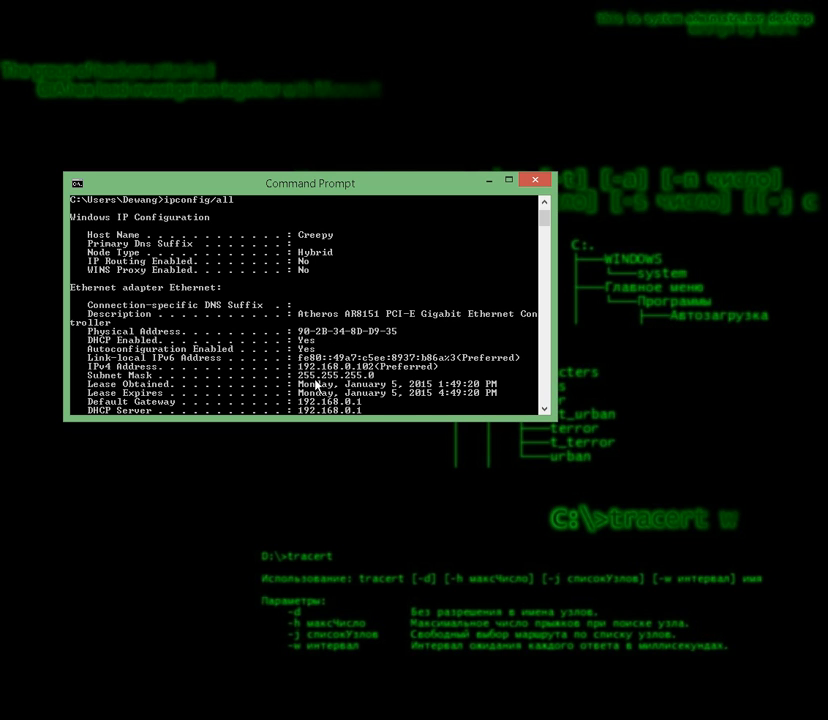
scroll(down, 3)
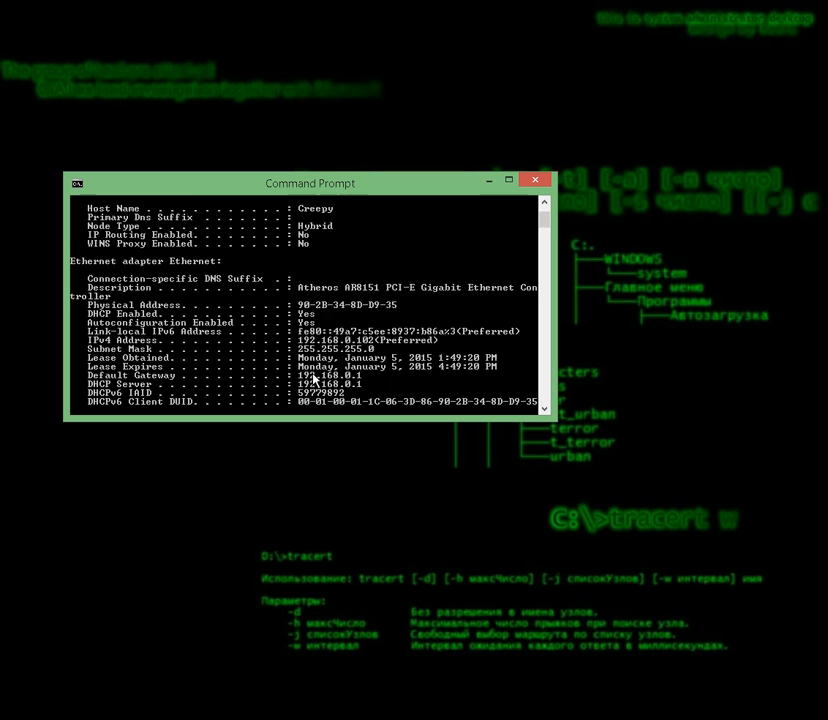
scroll(down, 3)
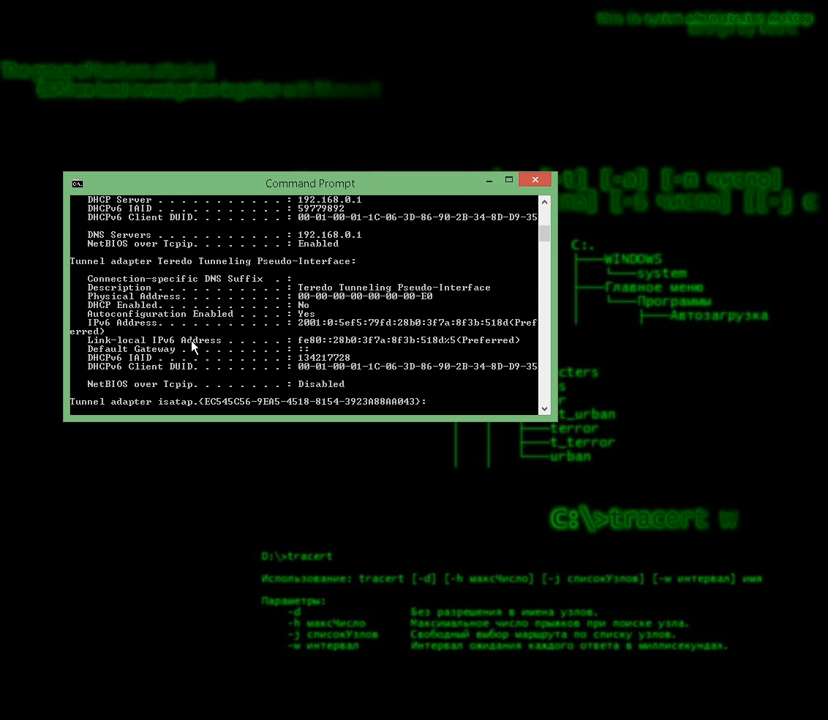
mouse_move(143, 331)
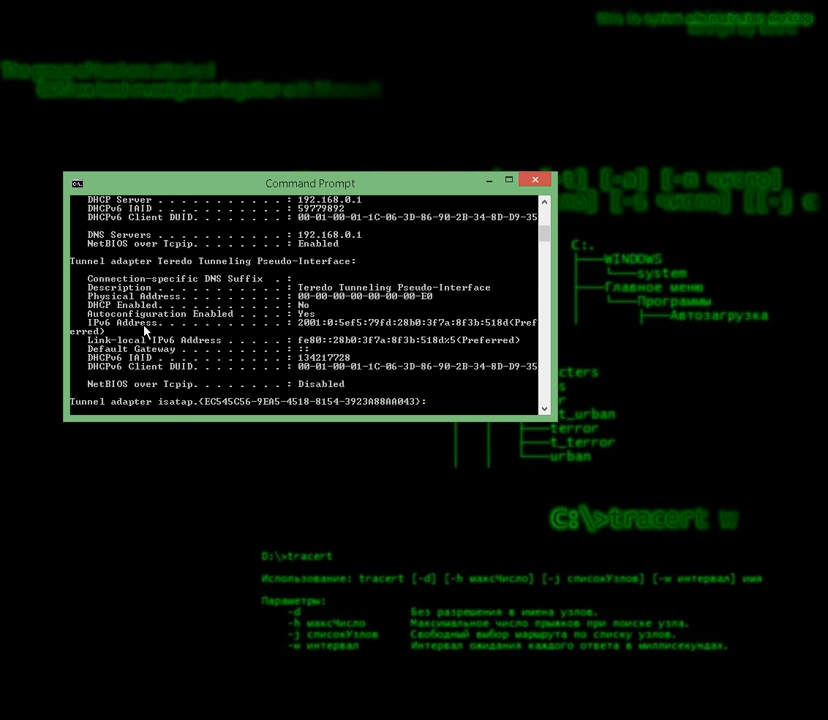
scroll(down, 3)
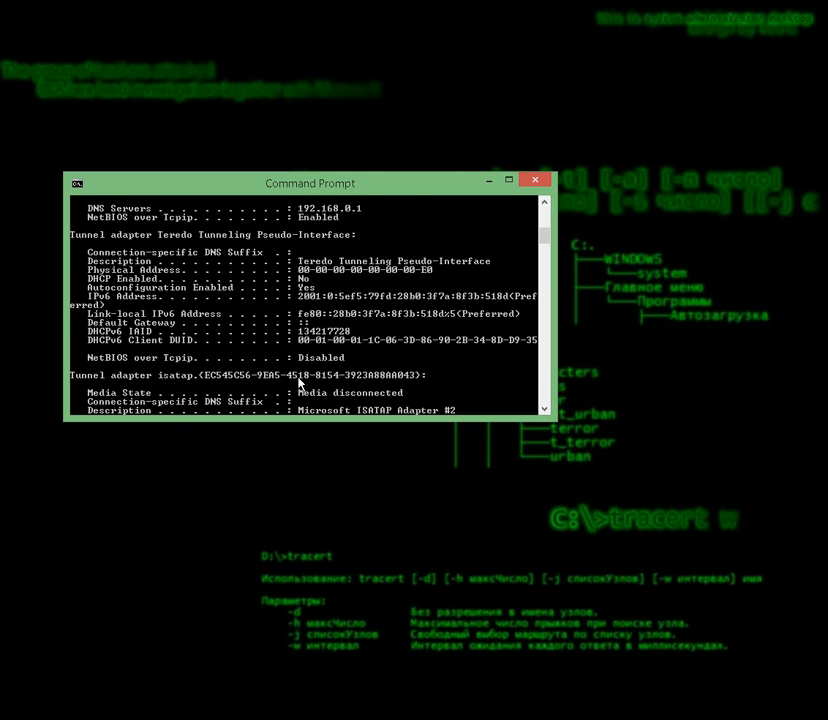
scroll(up, 3)
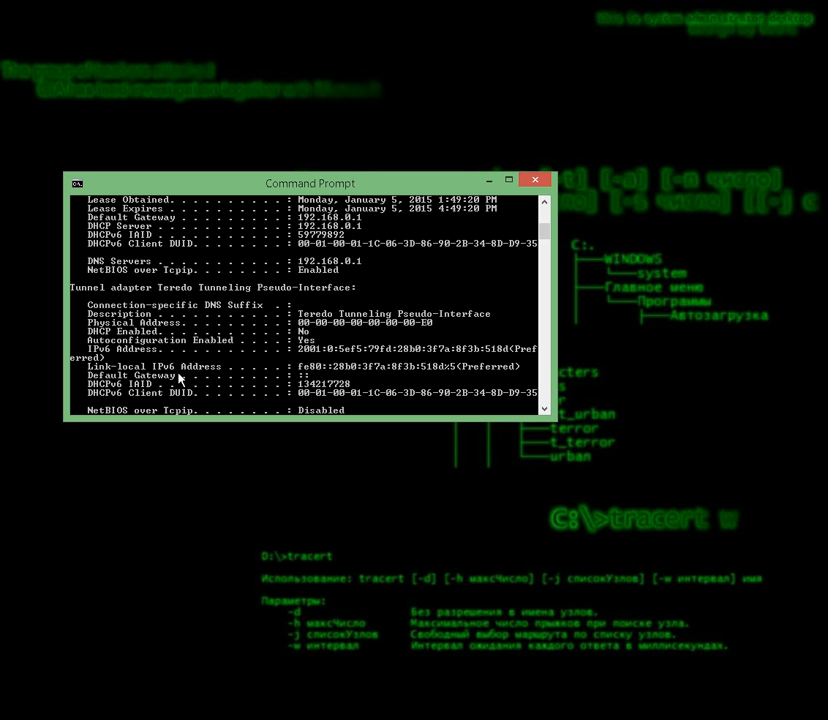
mouse_move(348, 372)
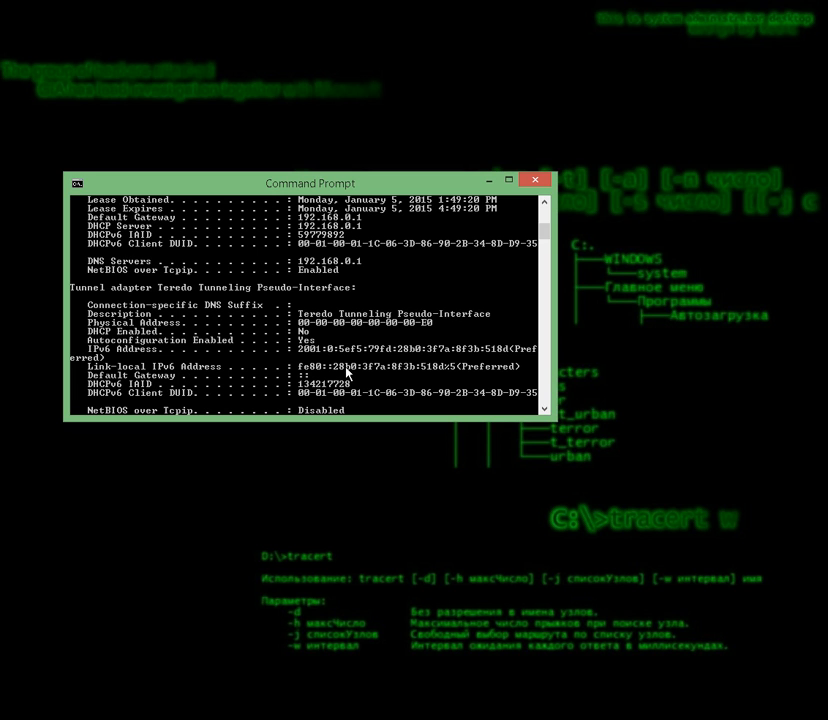
mouse_move(358, 380)
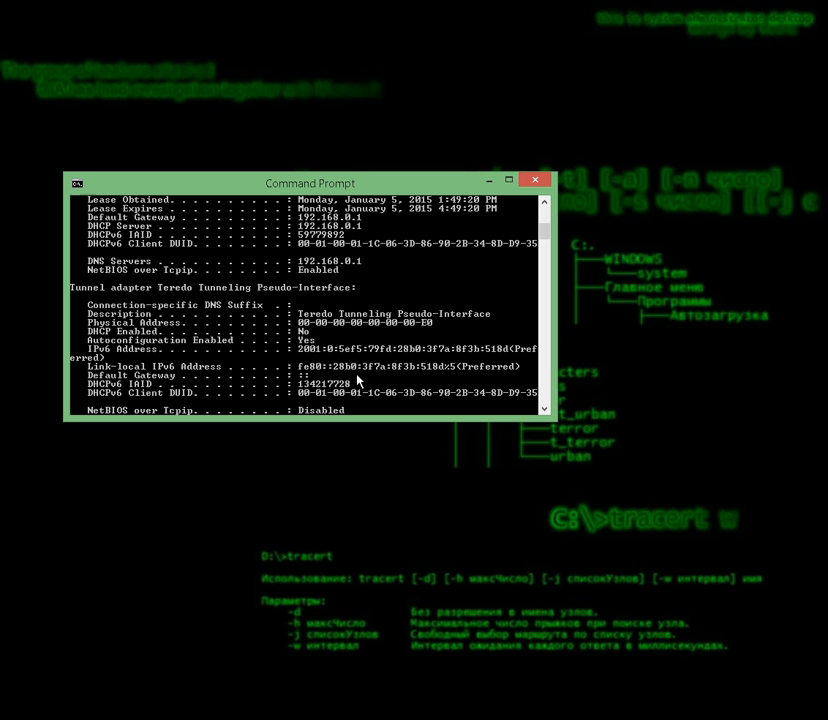